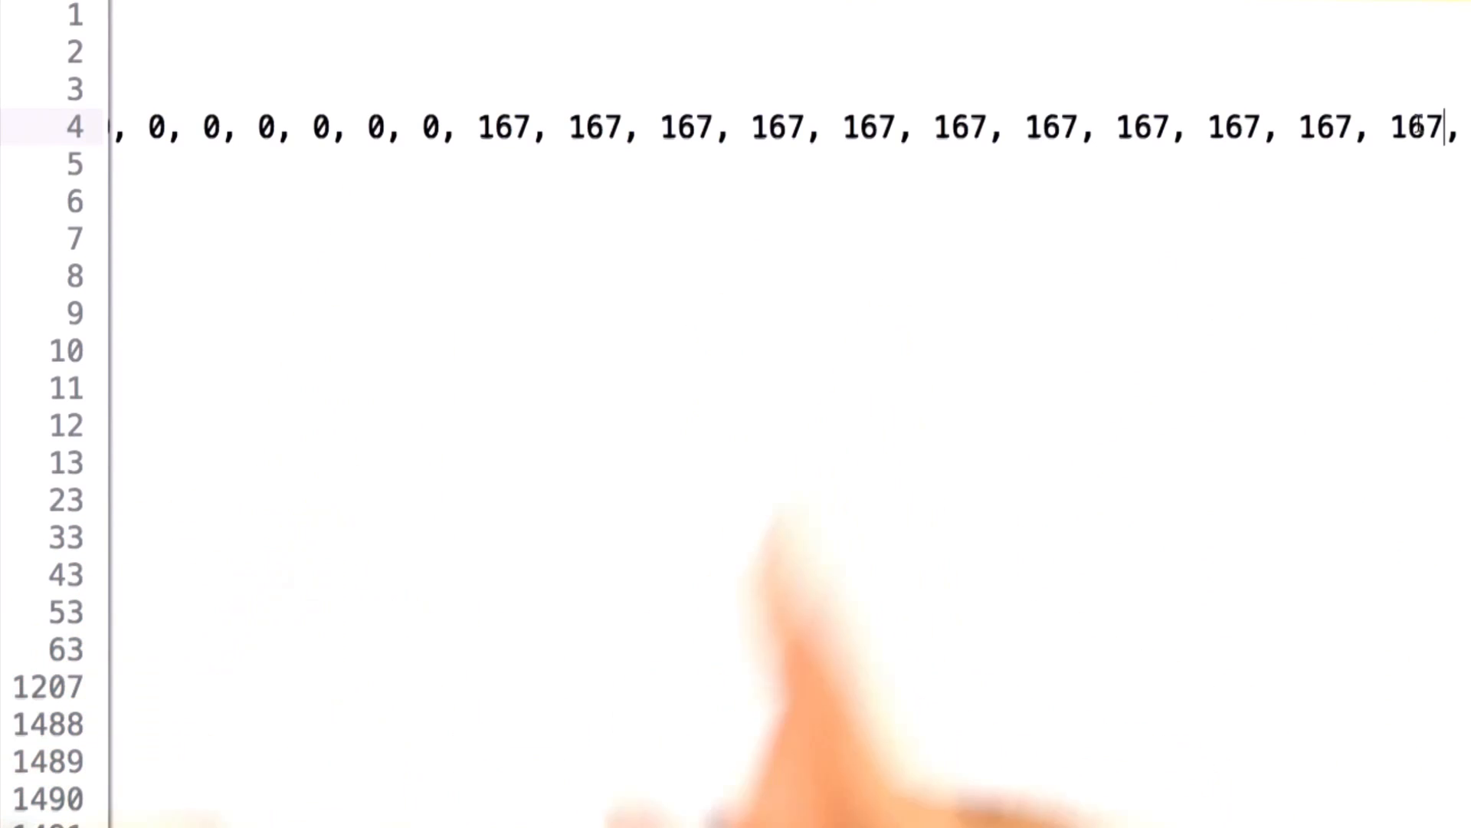
scroll("down", 3)
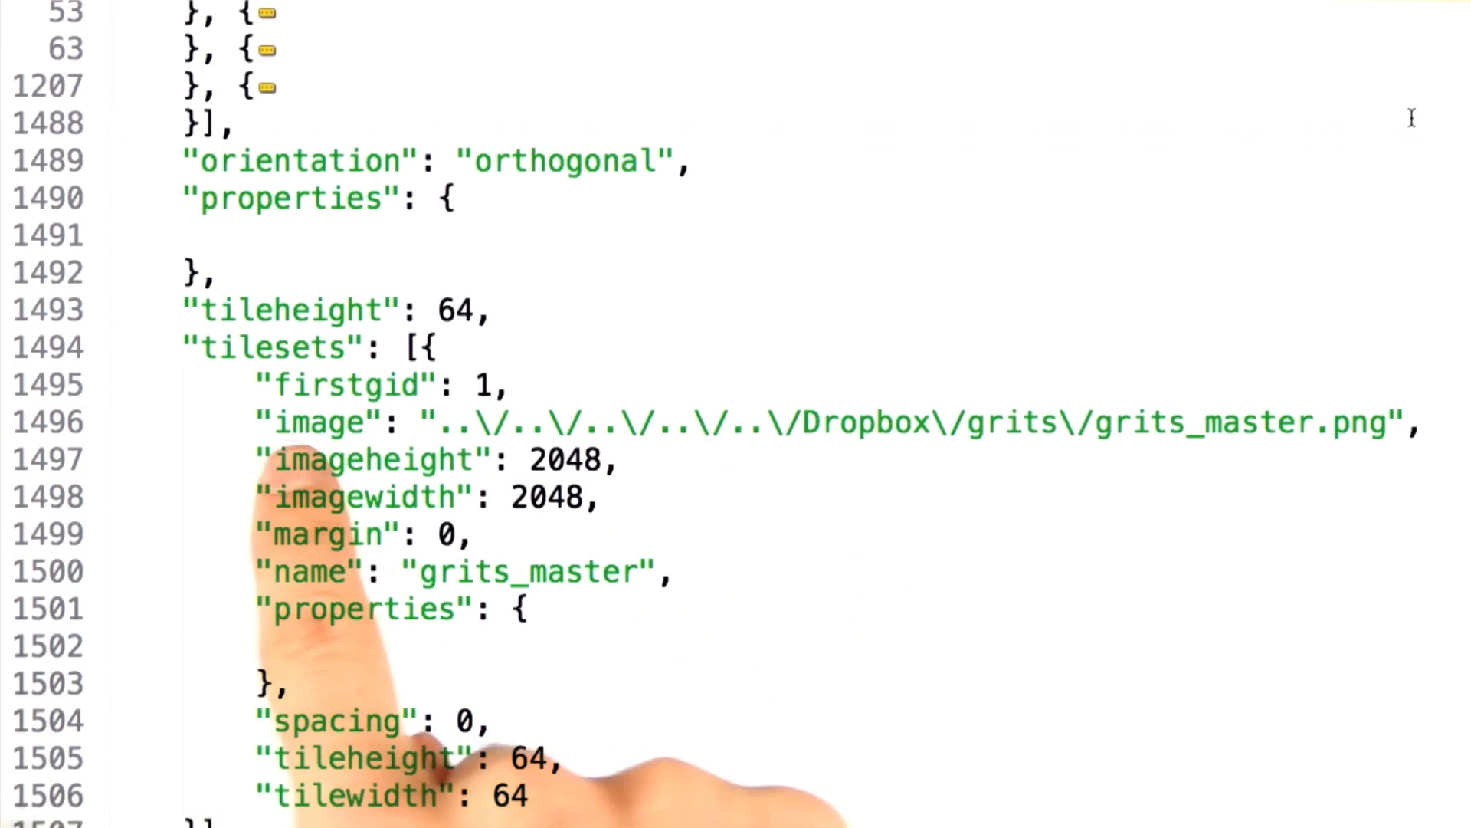